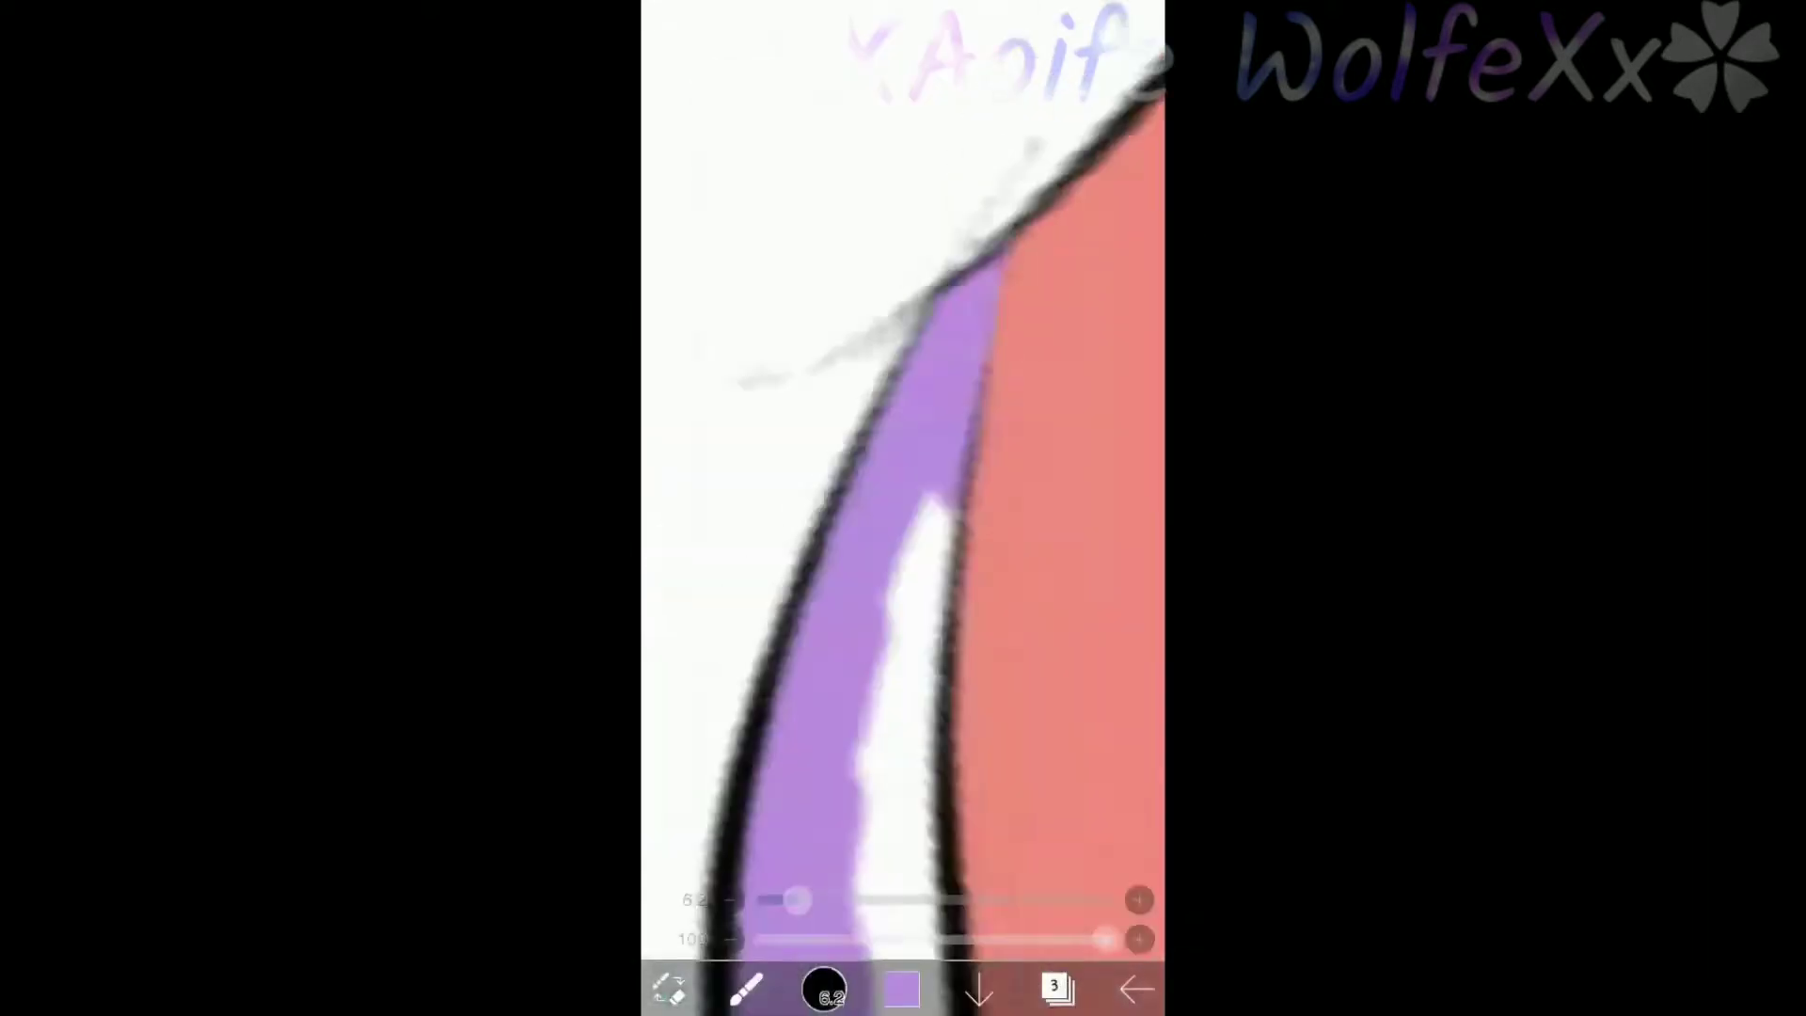
Paint shaggy brown hair with lighter highlights over the skin-toned head.
left_click(1056, 989)
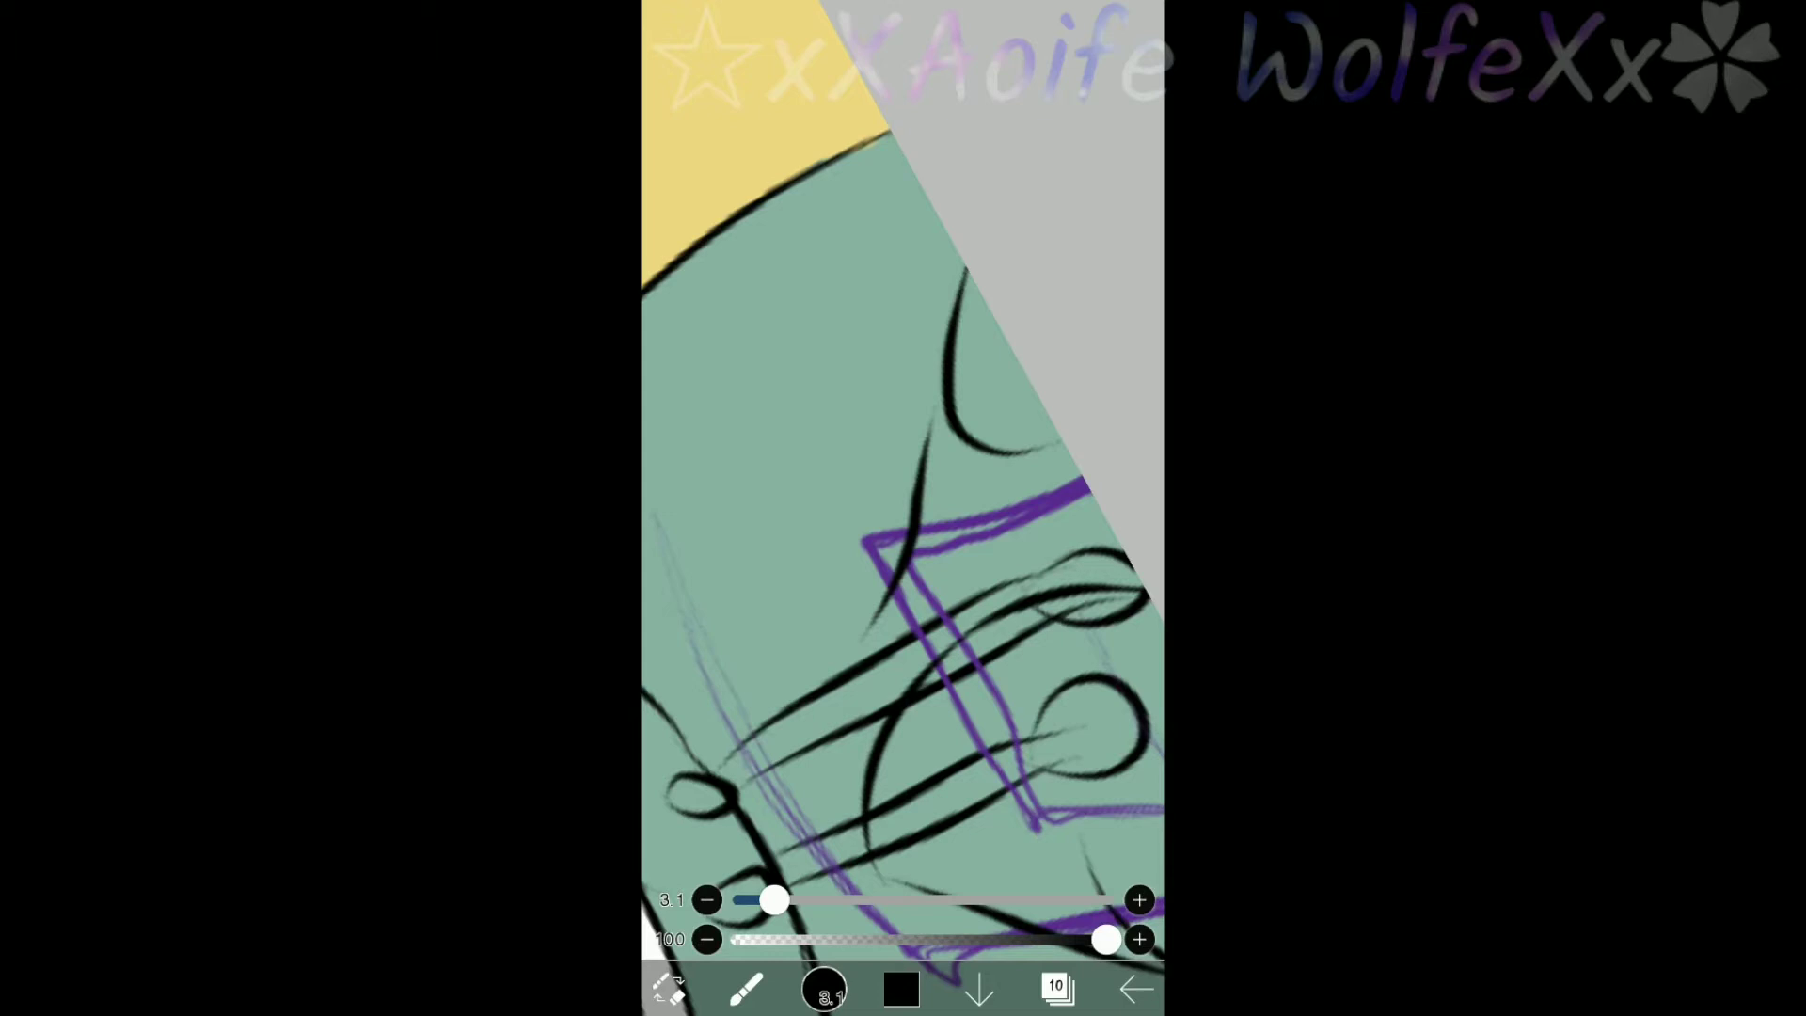
left_click(667, 995)
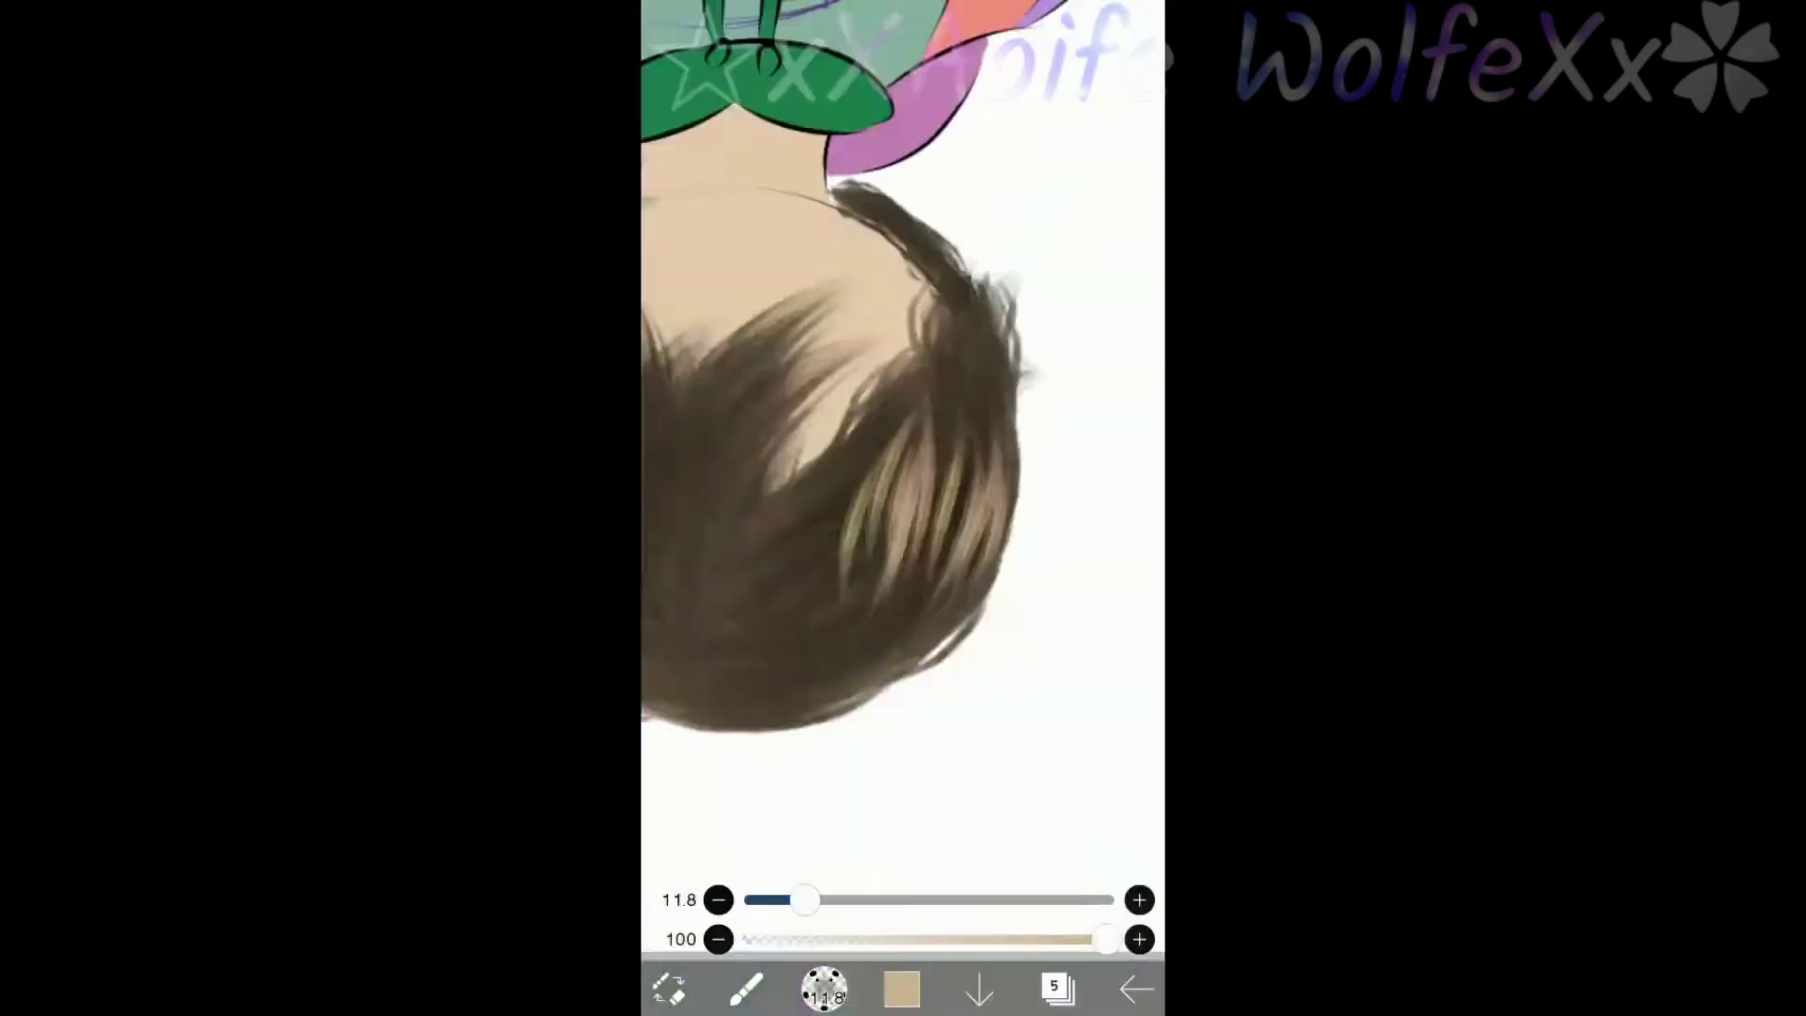
Shade the eyes and add glowing green star sparkles to the purple goggle lenses.
left_click(1058, 987)
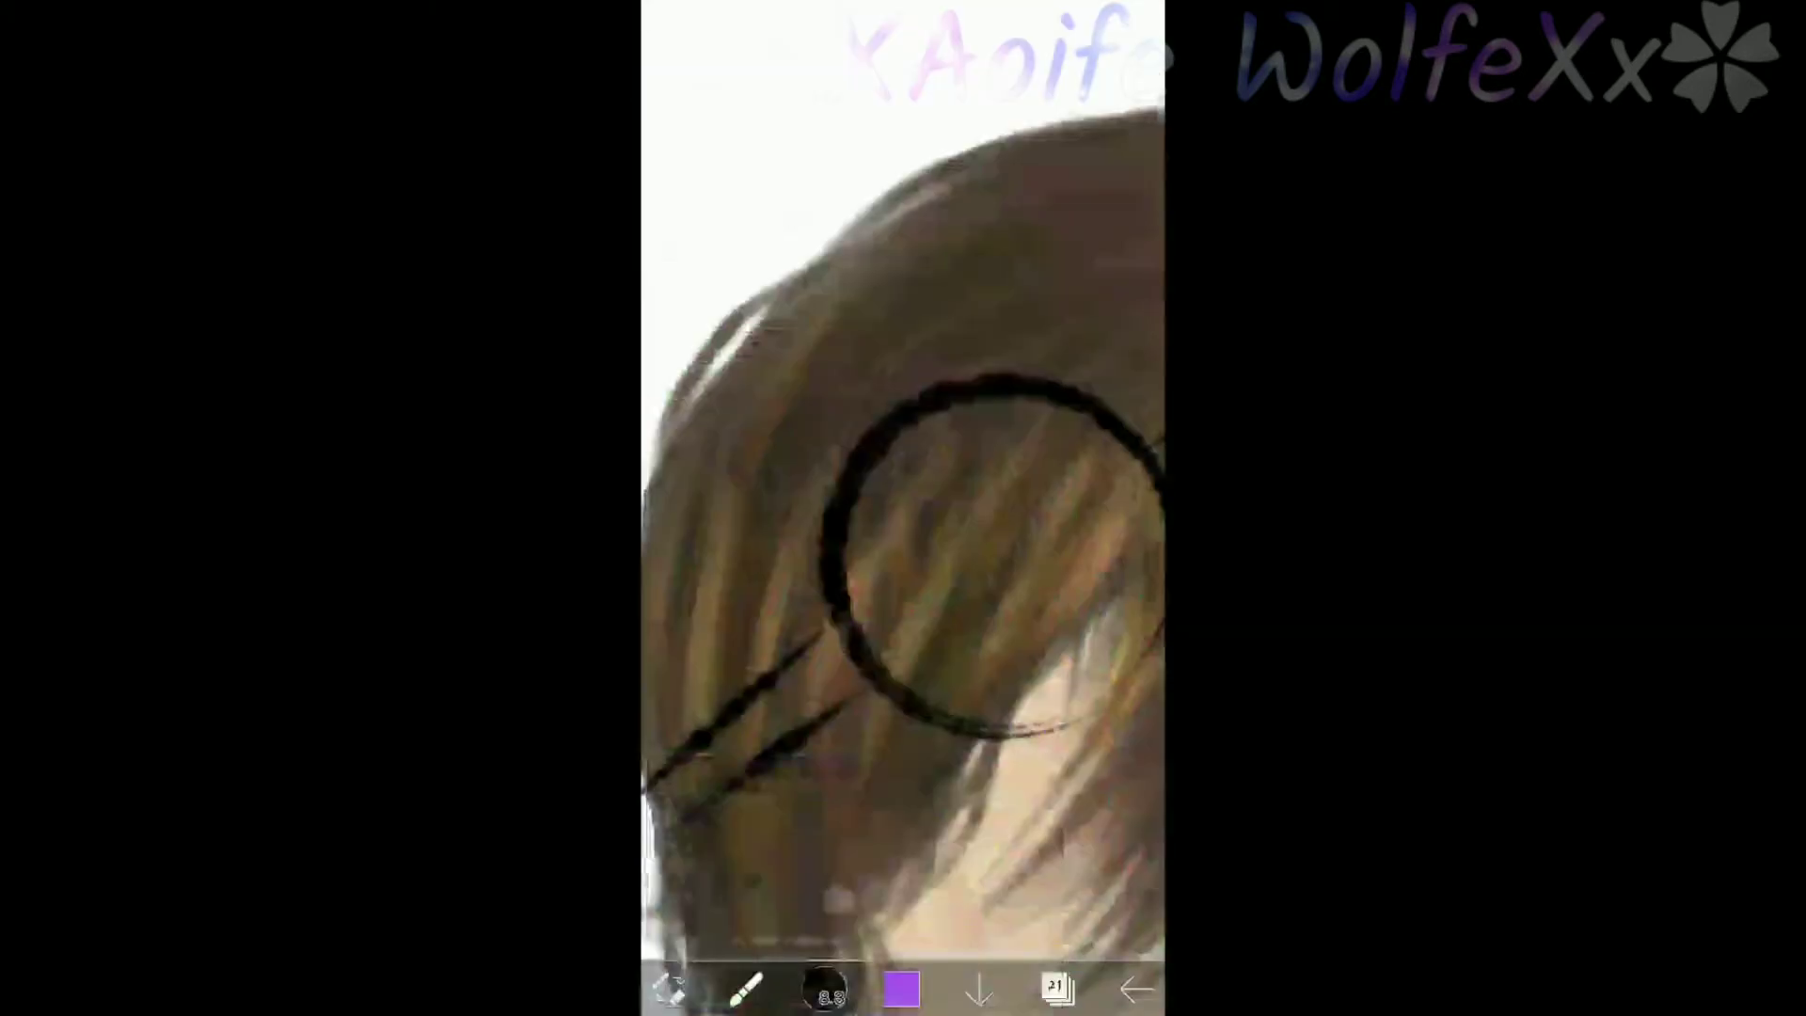
left_click(908, 989)
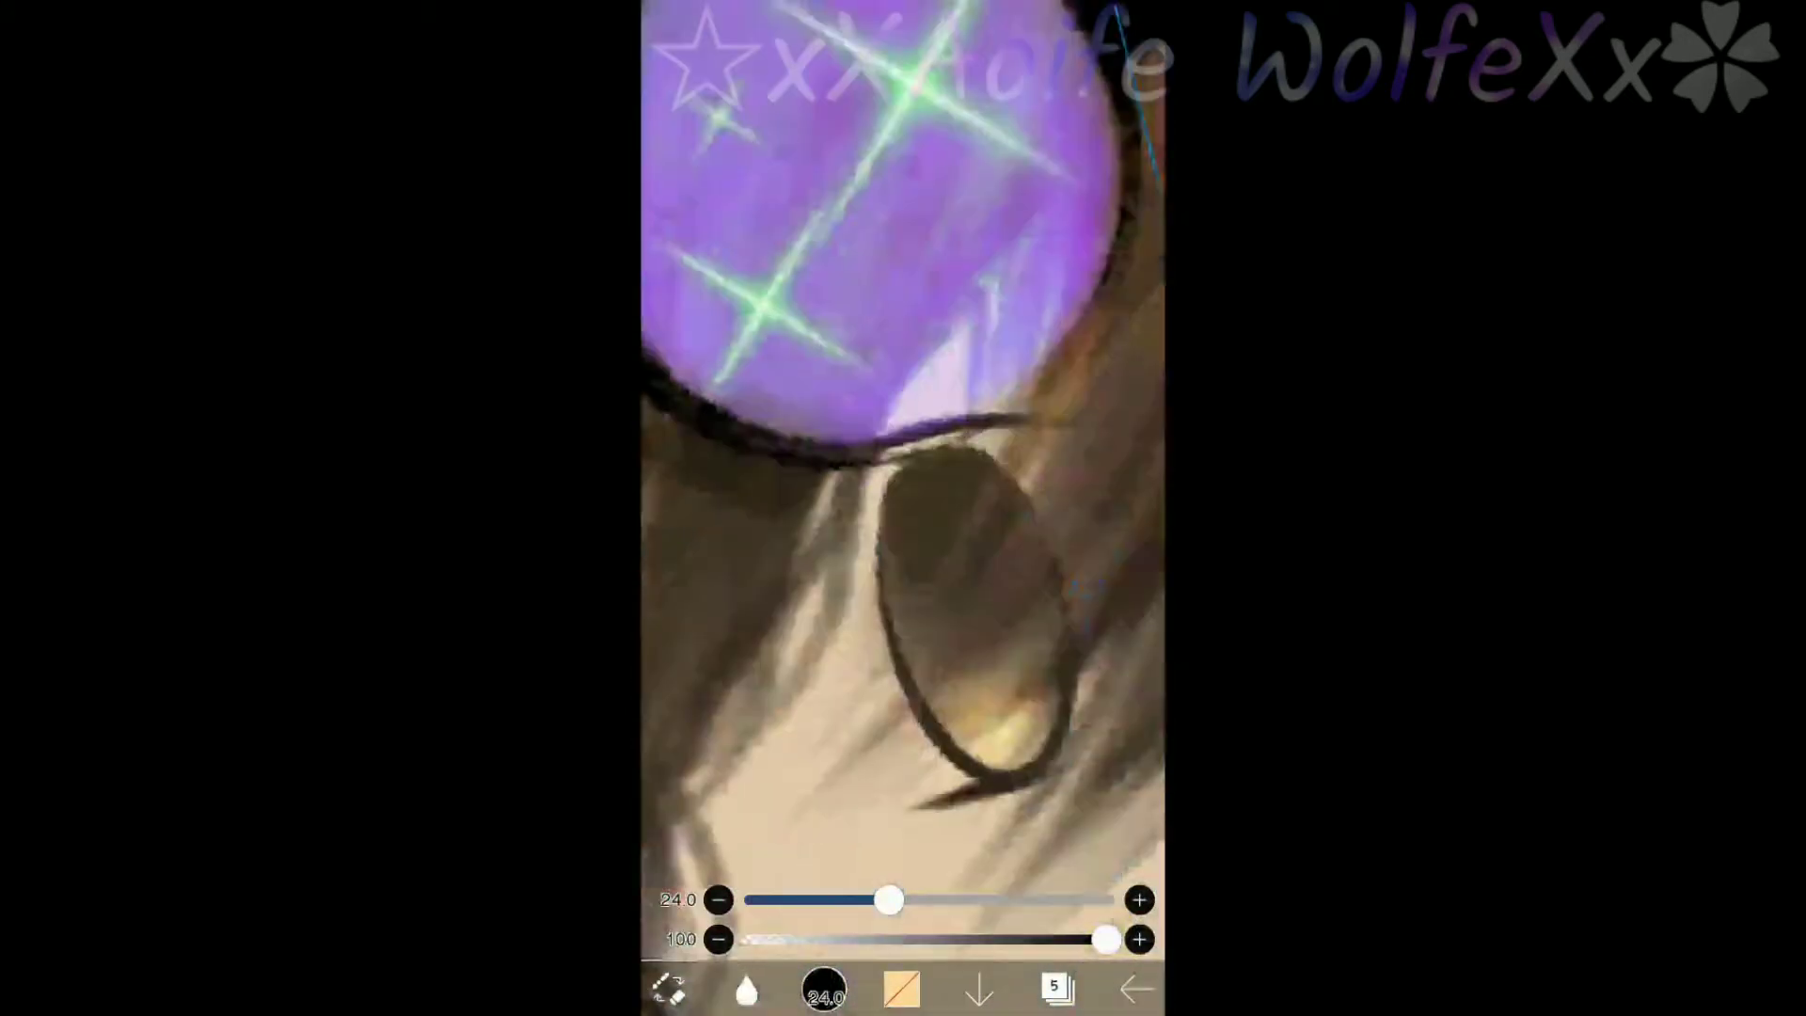
left_click(1057, 988)
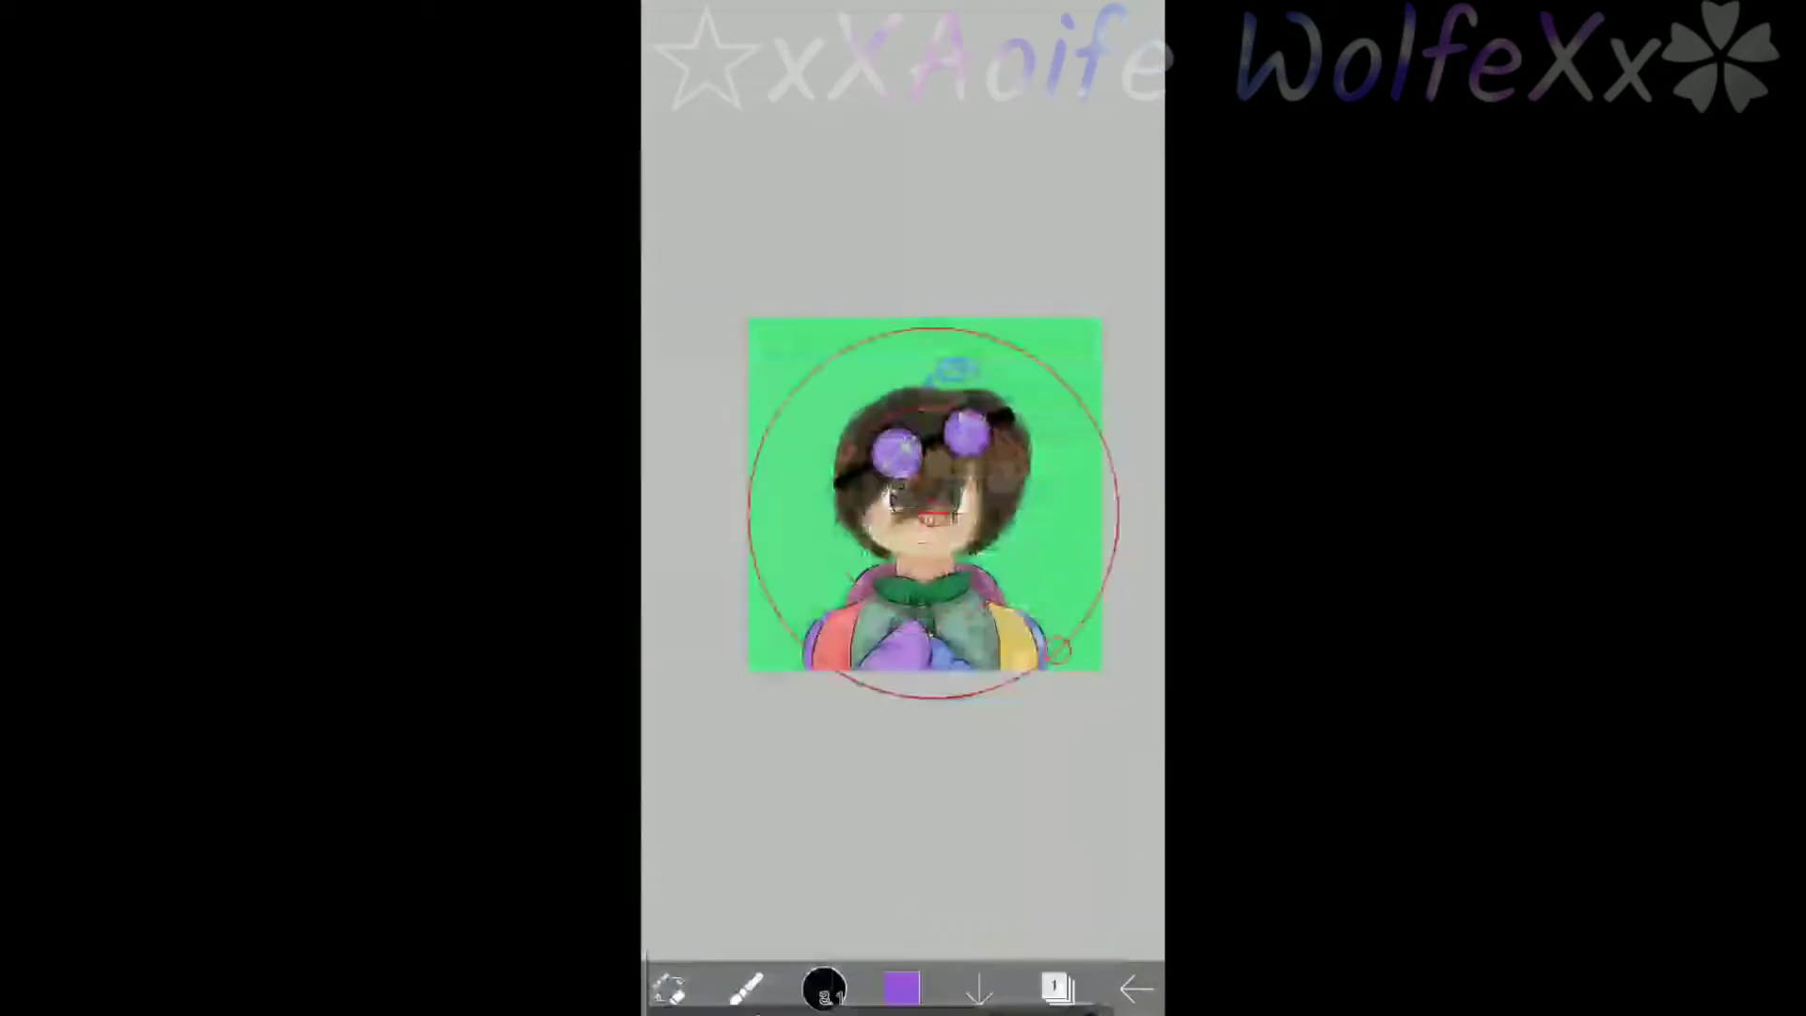
Paint a glowing green swirl background and a pocket watch on new layers.
left_click(1054, 986)
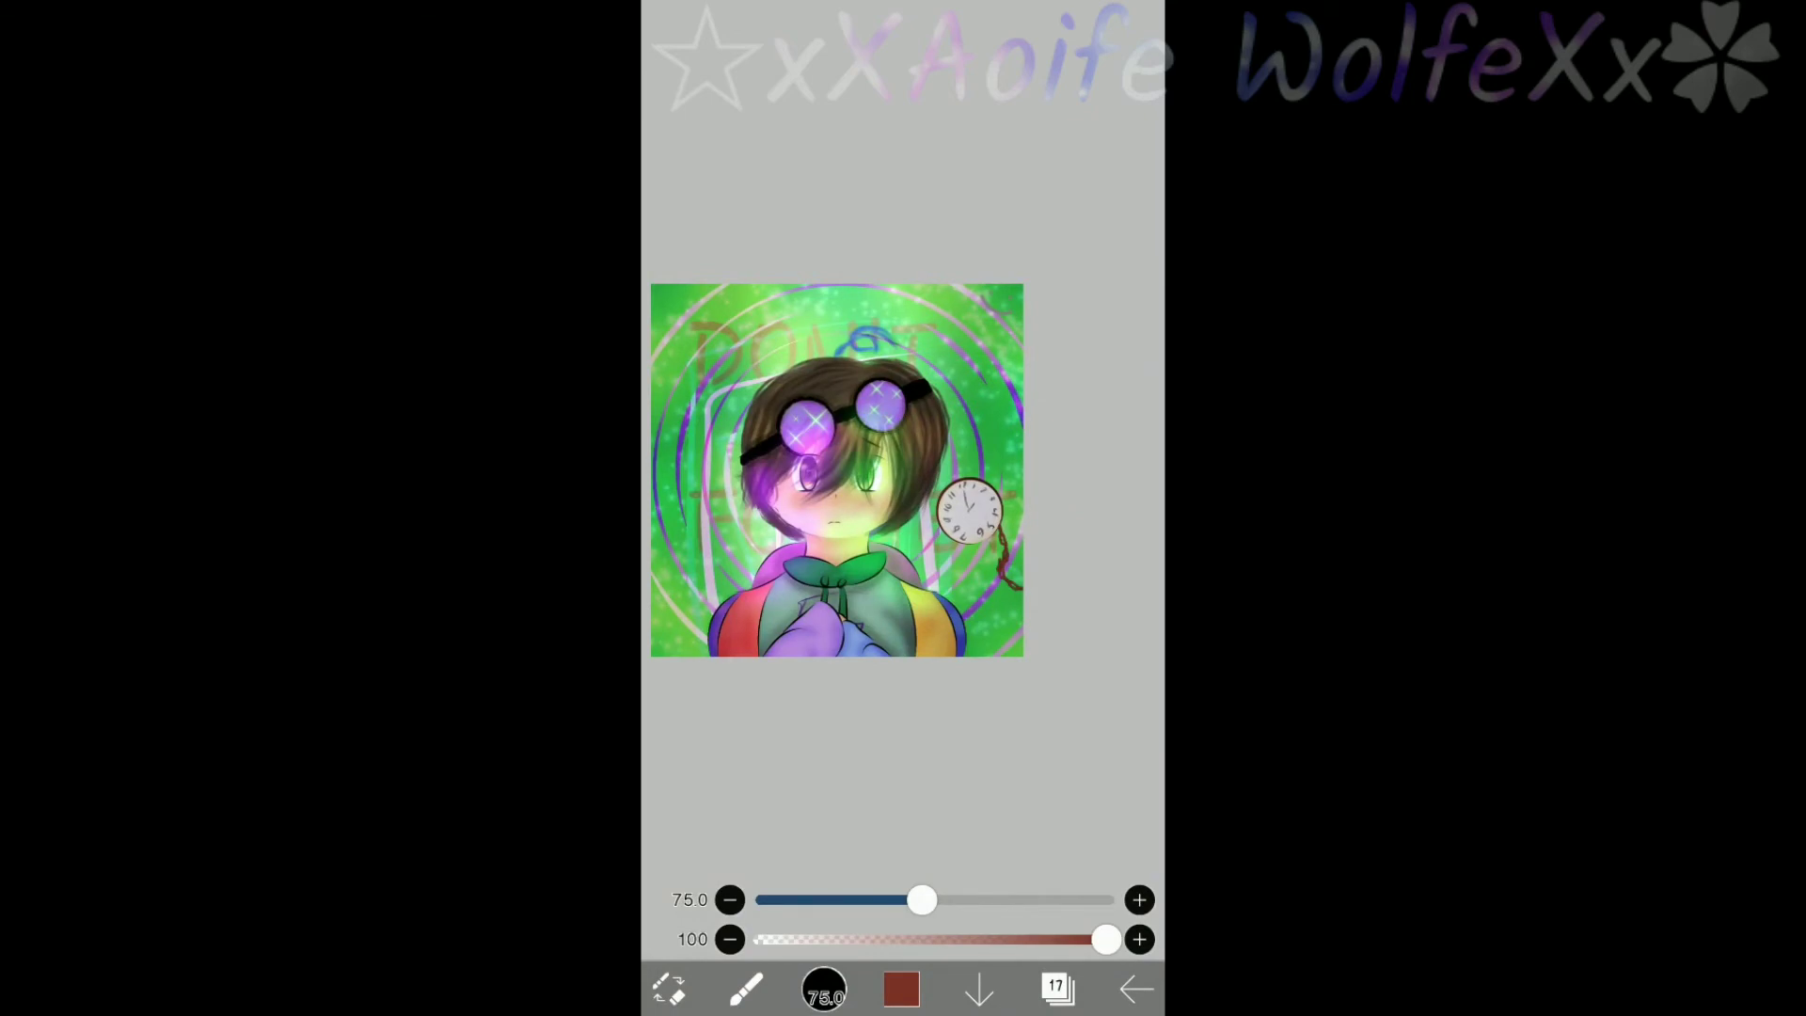
left_click(1057, 988)
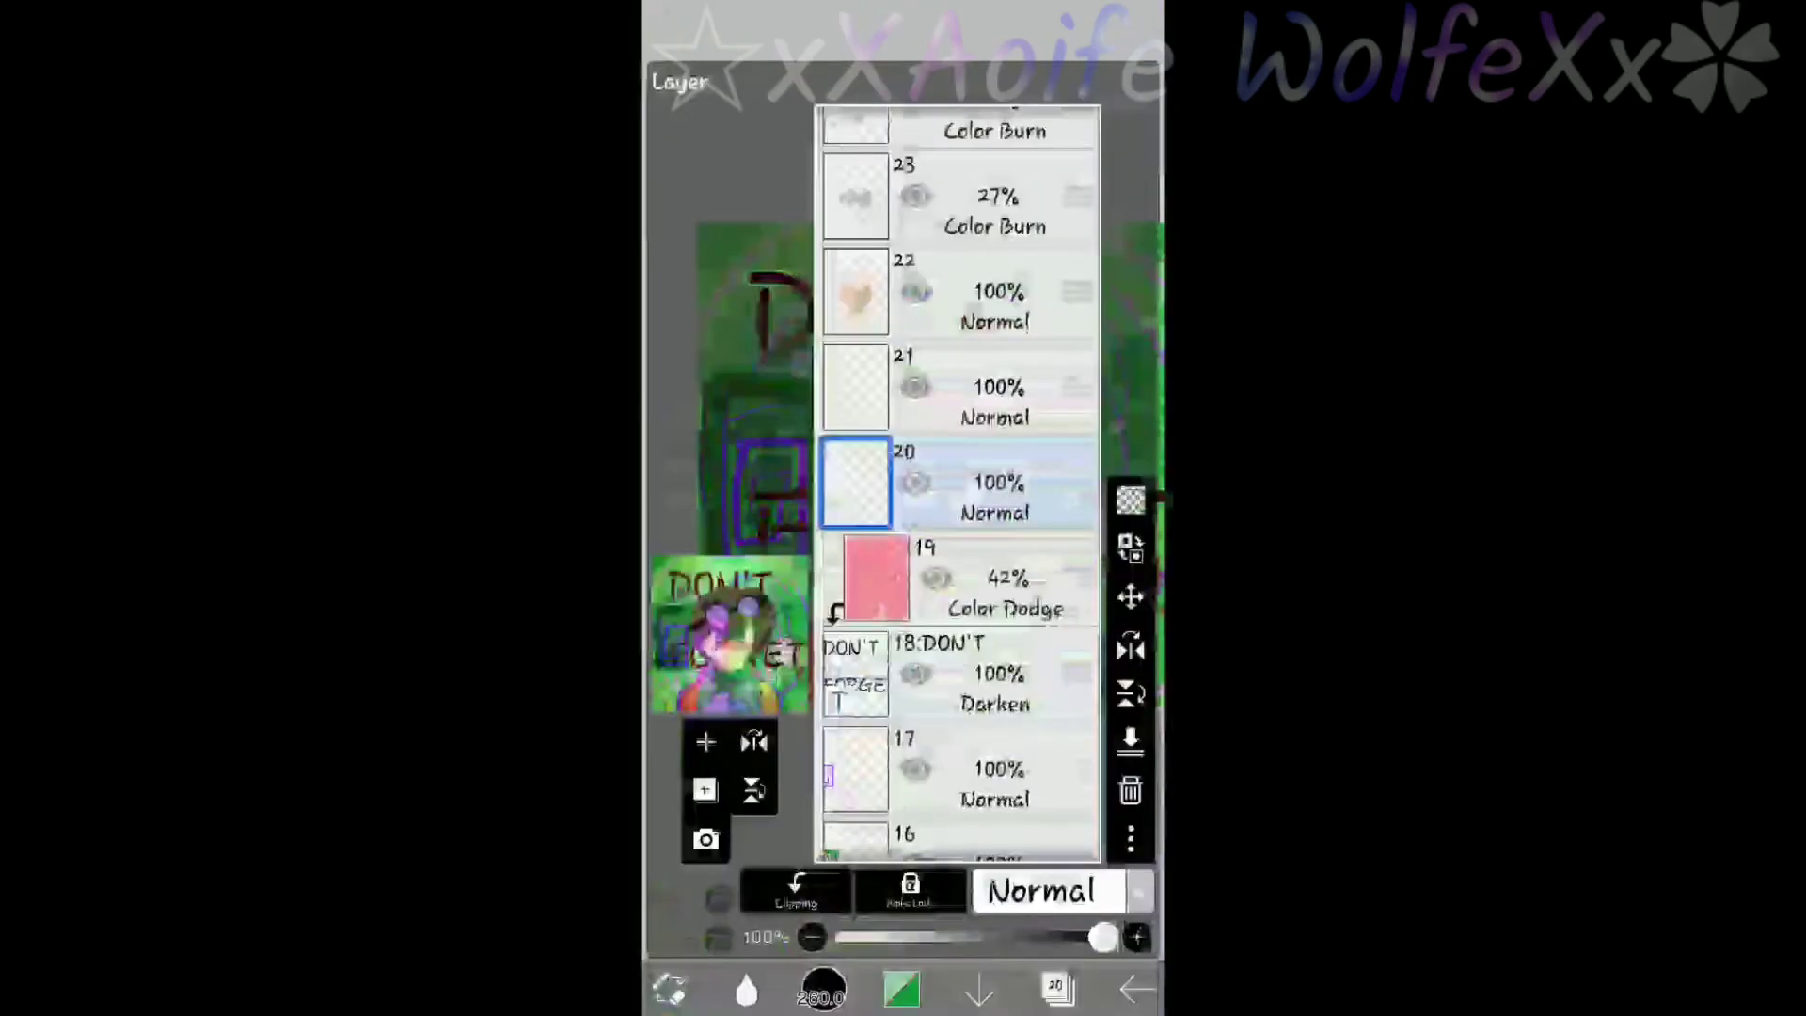